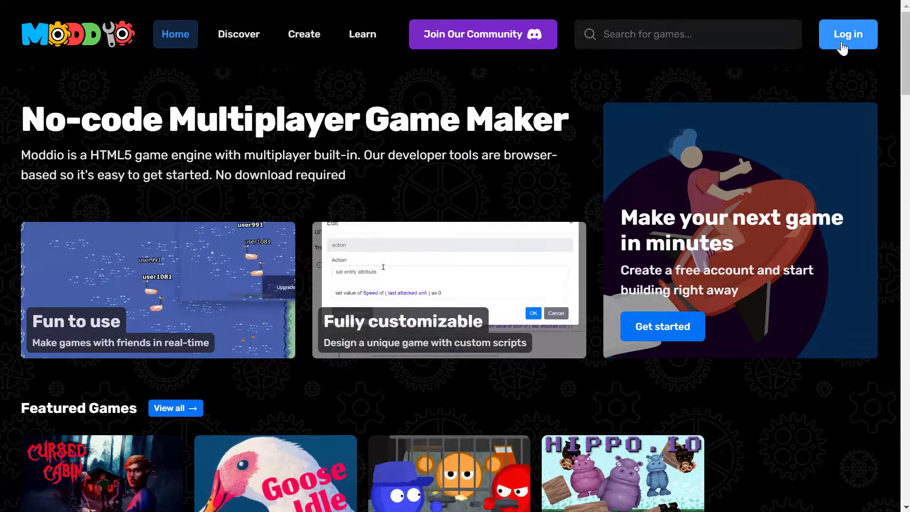
# Log in to the Moddio account with the entered username and password
pyautogui.click(846, 33)
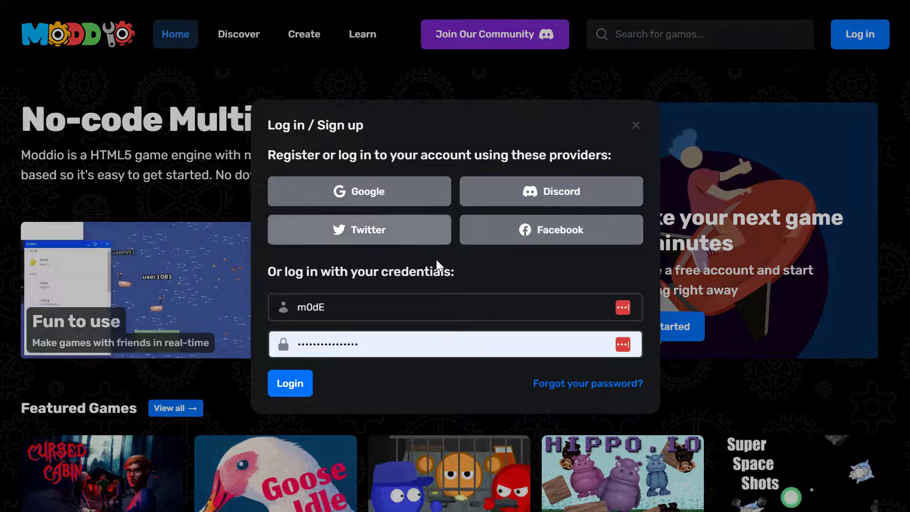
pyautogui.click(290, 383)
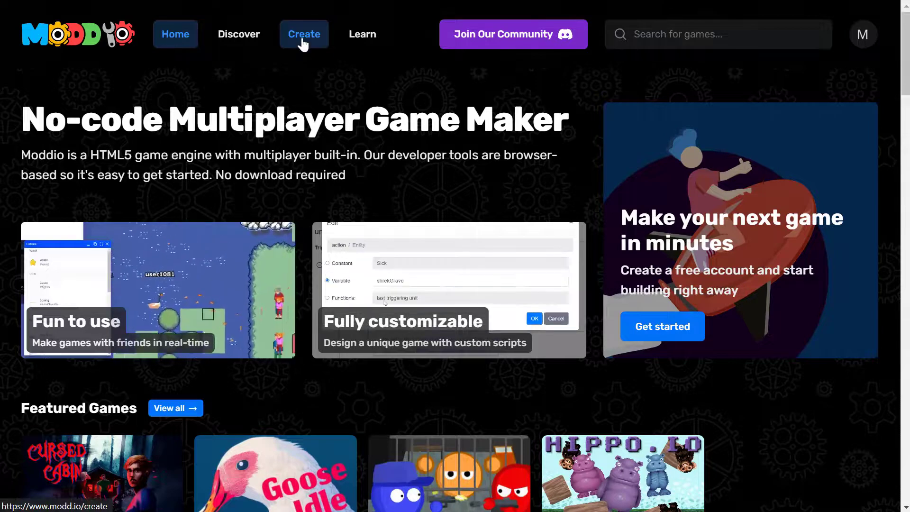
# Start a new game from the Create page, reaching the template chooser
pyautogui.click(303, 34)
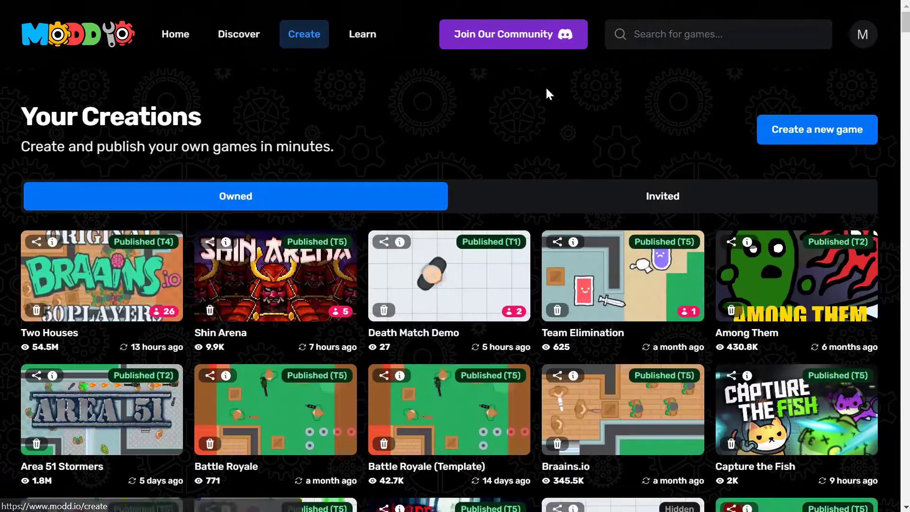
pyautogui.click(816, 129)
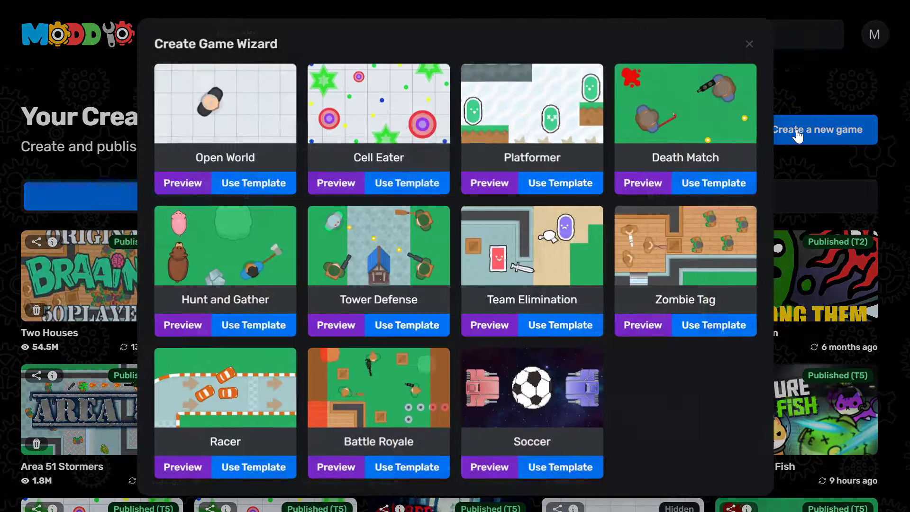
pyautogui.moveTo(649, 255)
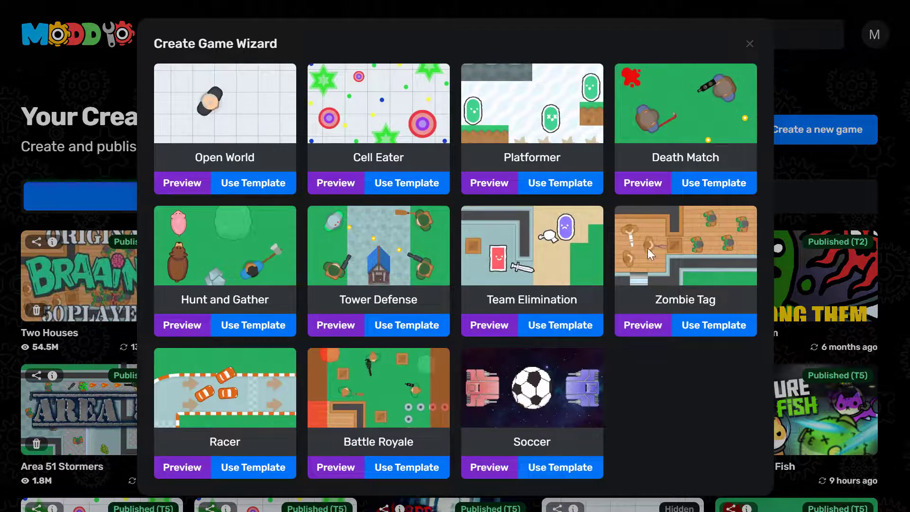
pyautogui.moveTo(261, 289)
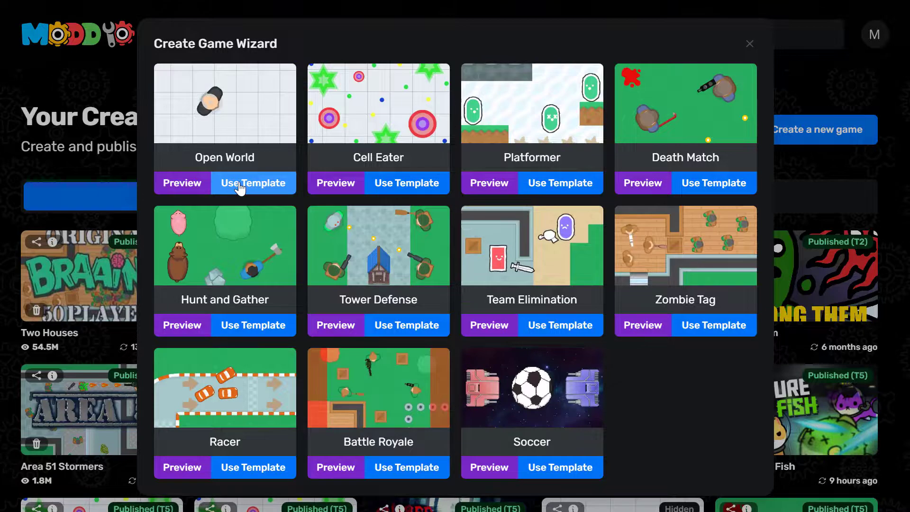
# Create a game titled 'Survival Game' from the Open World template
pyautogui.click(253, 183)
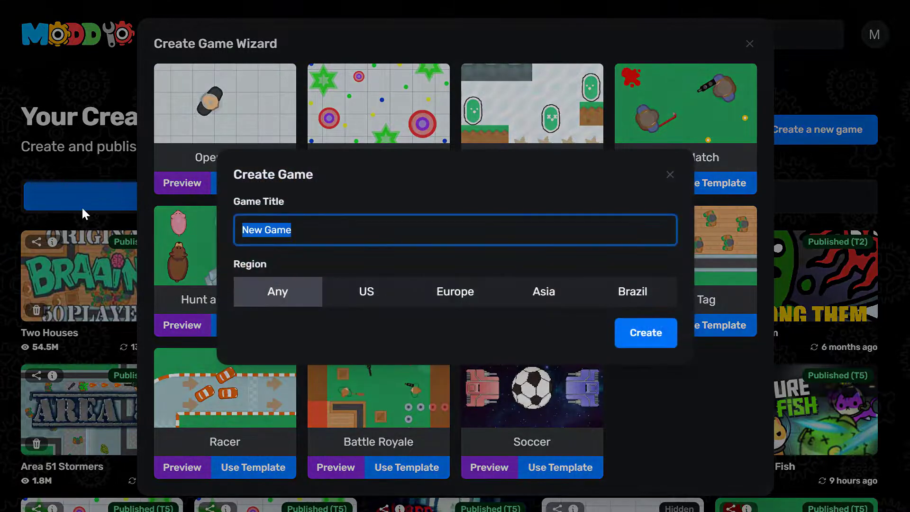
pyautogui.write('Survival Ga')
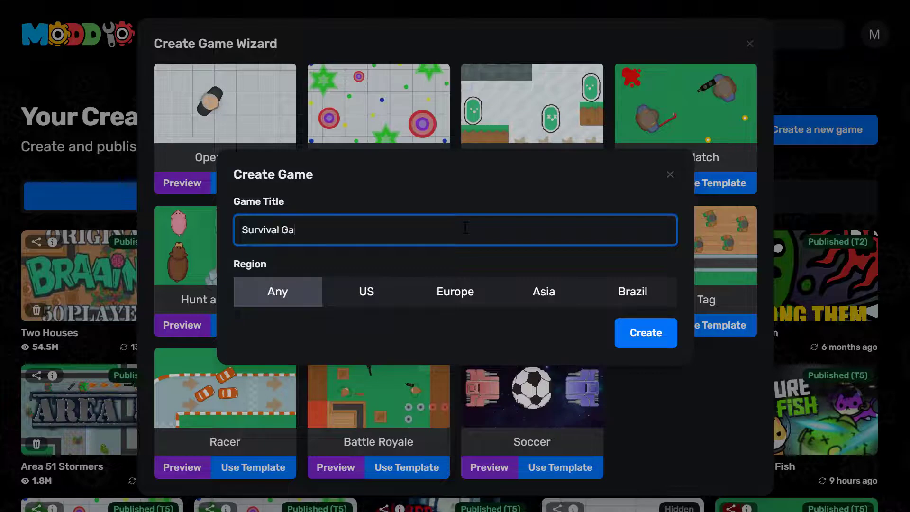
pyautogui.write('me')
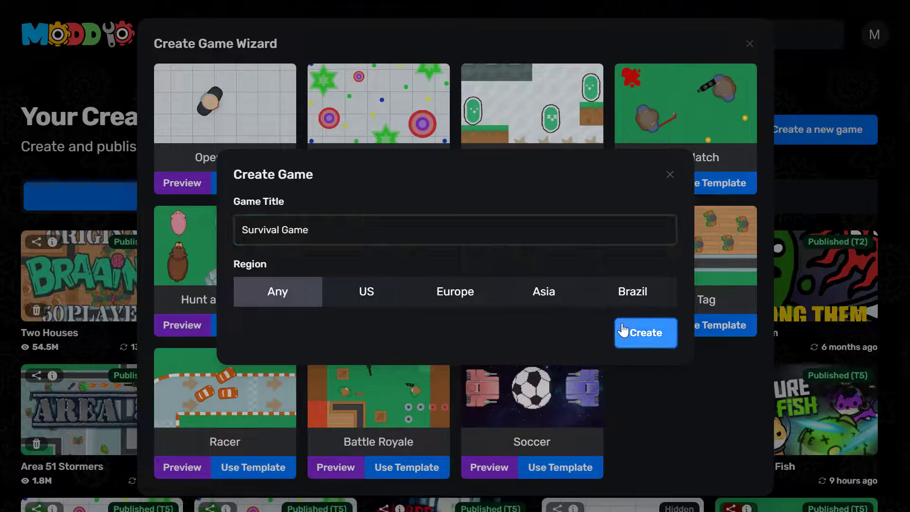
pyautogui.click(644, 332)
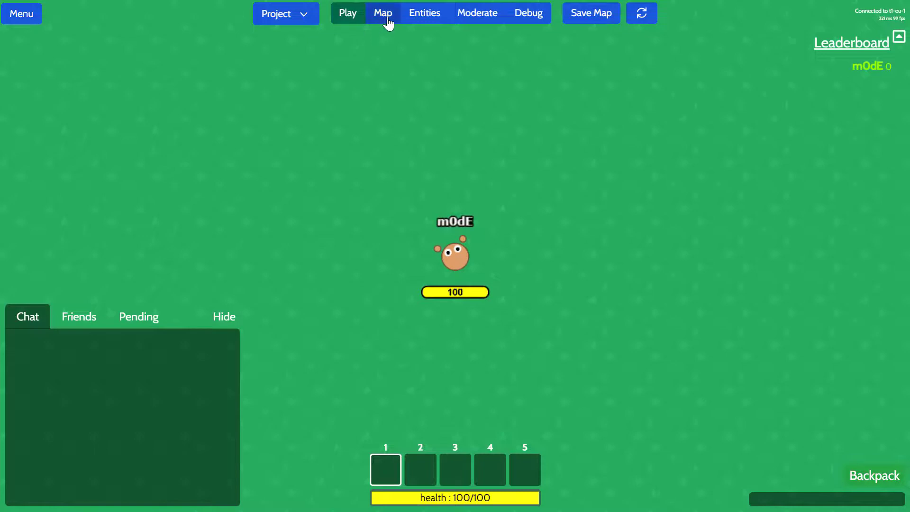
# Switch the editor into map editing to place tree tiles on the walls layer
pyautogui.click(348, 12)
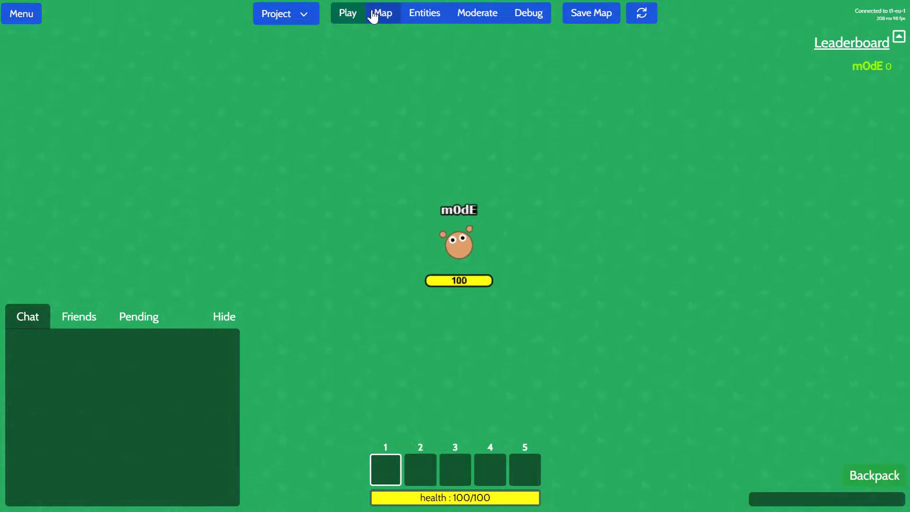
pyautogui.click(382, 13)
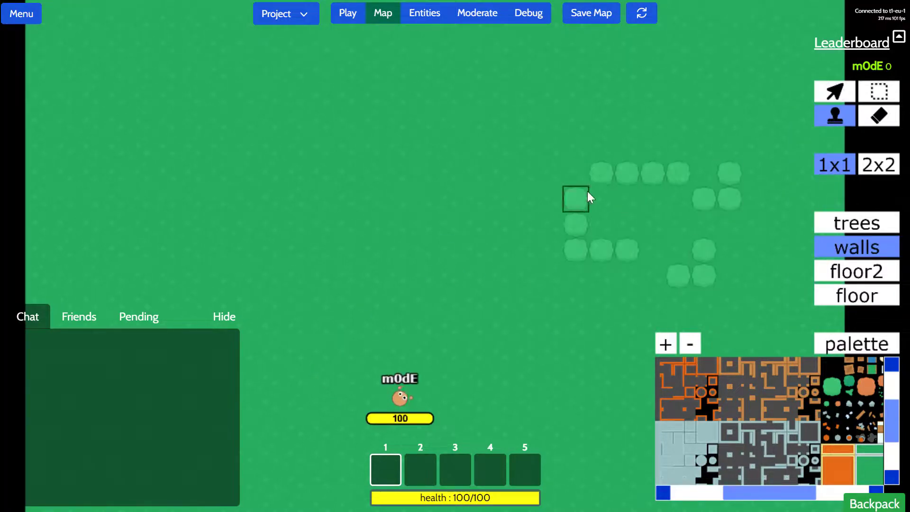
# Paint a large patch of dirt tiles on the floor layer beside the trees
pyautogui.click(855, 294)
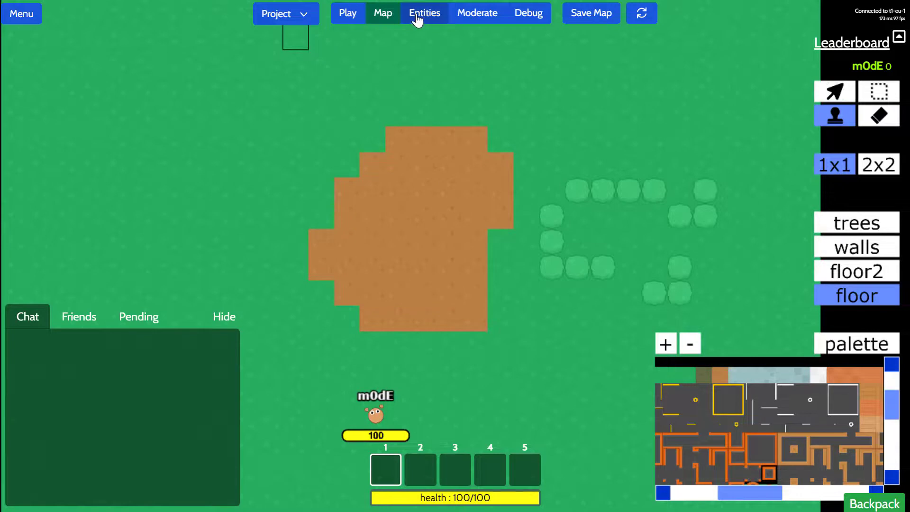
# Show the Entities list and move it aside to reach the World entry
pyautogui.click(424, 13)
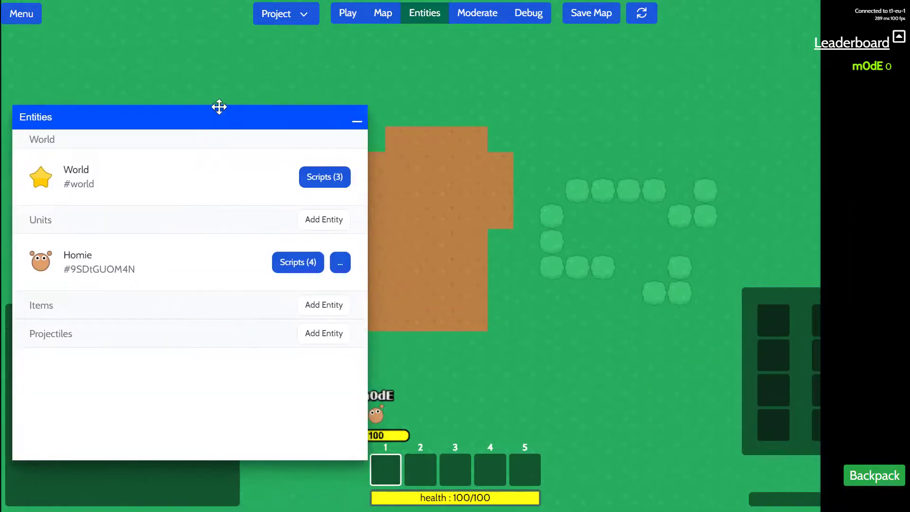
pyautogui.moveTo(219, 108); pyautogui.dragTo(177, 81)
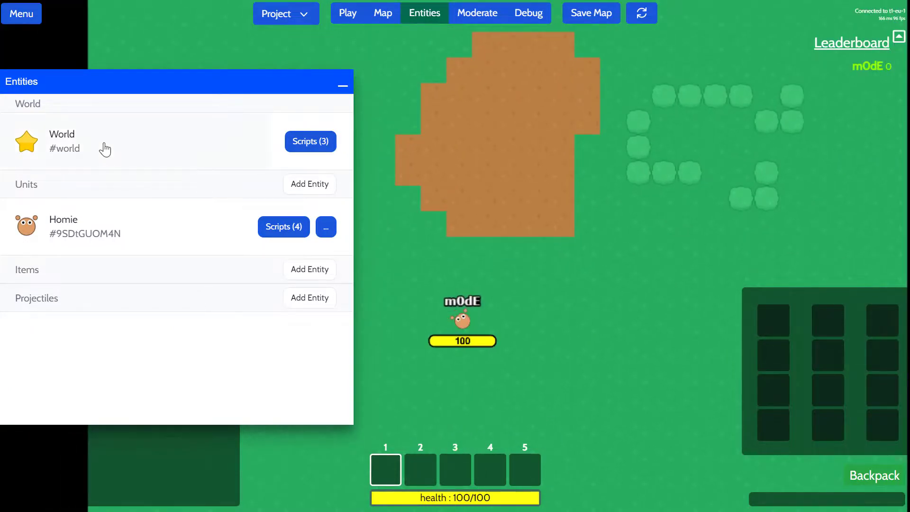
pyautogui.moveTo(70, 152)
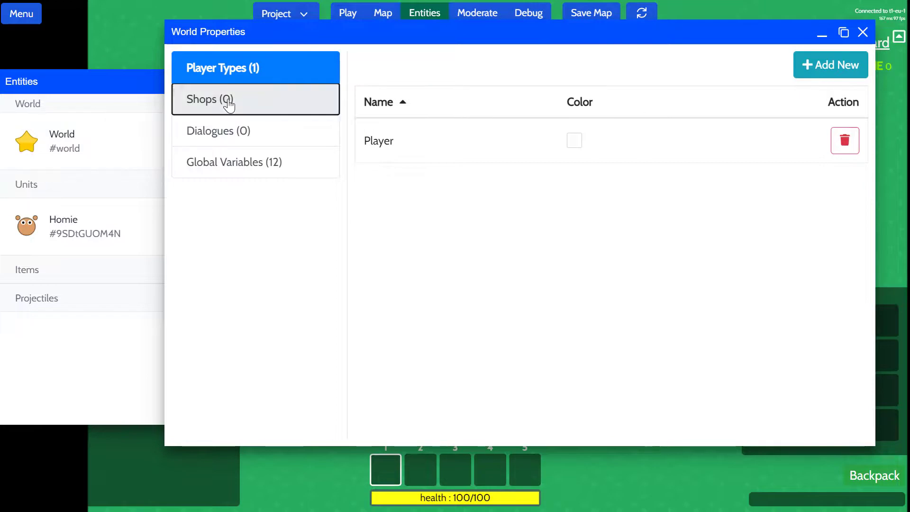
# Review the world's shops and player types, then close World Properties
pyautogui.click(232, 98)
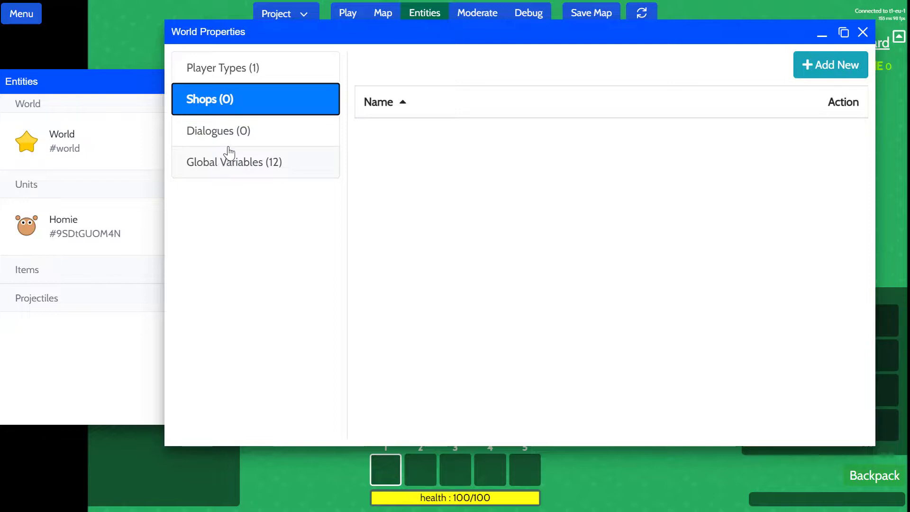
pyautogui.click(233, 162)
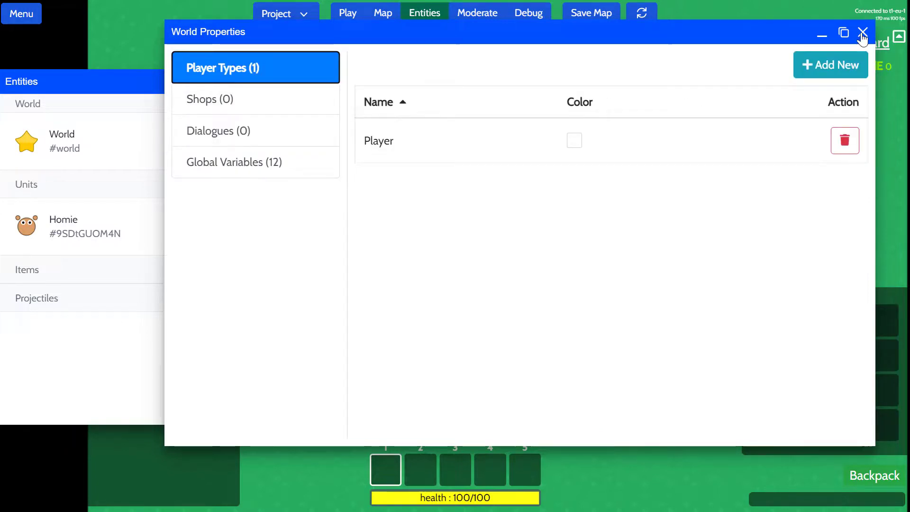
pyautogui.click(863, 33)
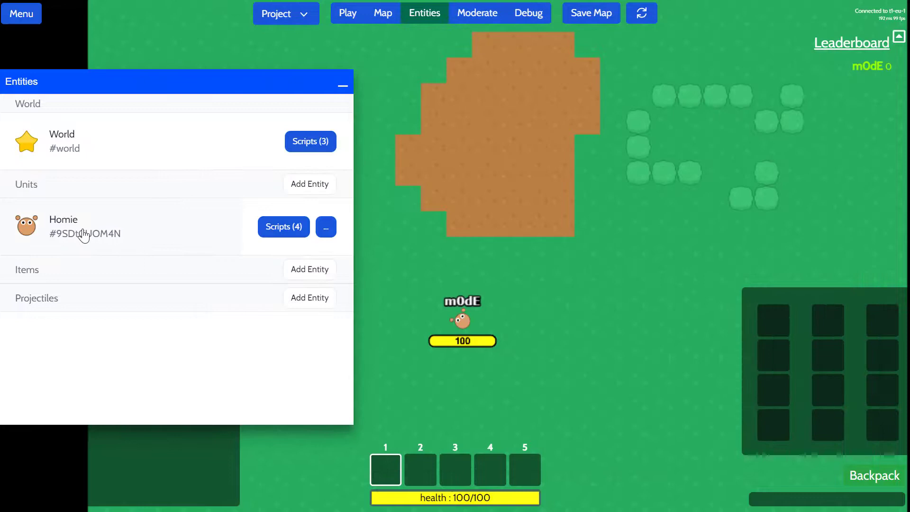
pyautogui.moveTo(485, 372)
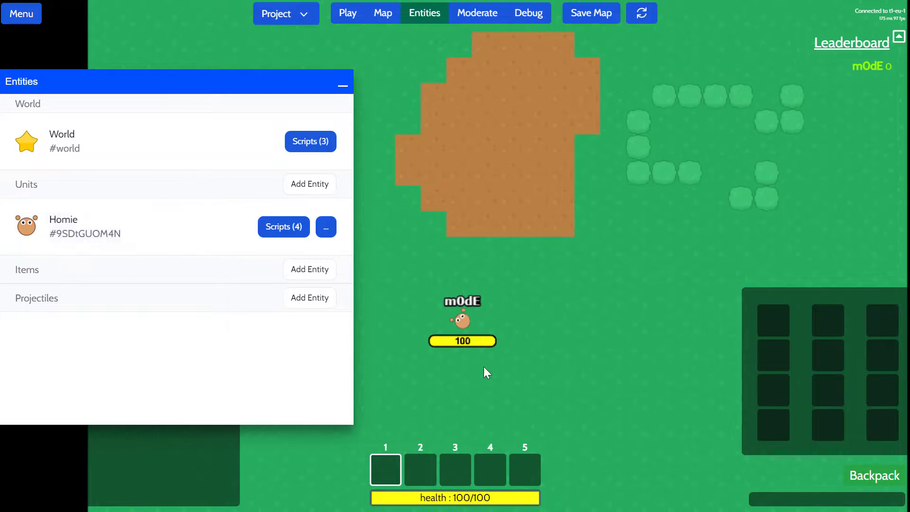
pyautogui.moveTo(103, 246)
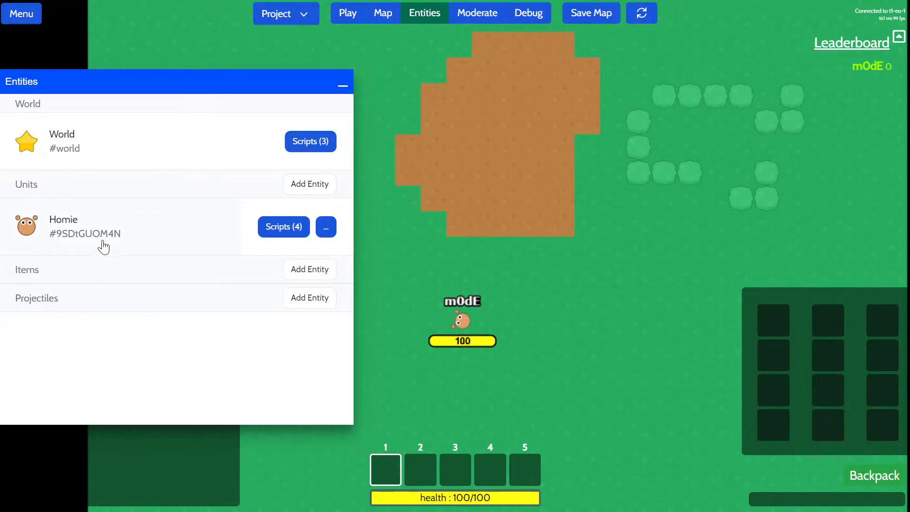
pyautogui.click(325, 226)
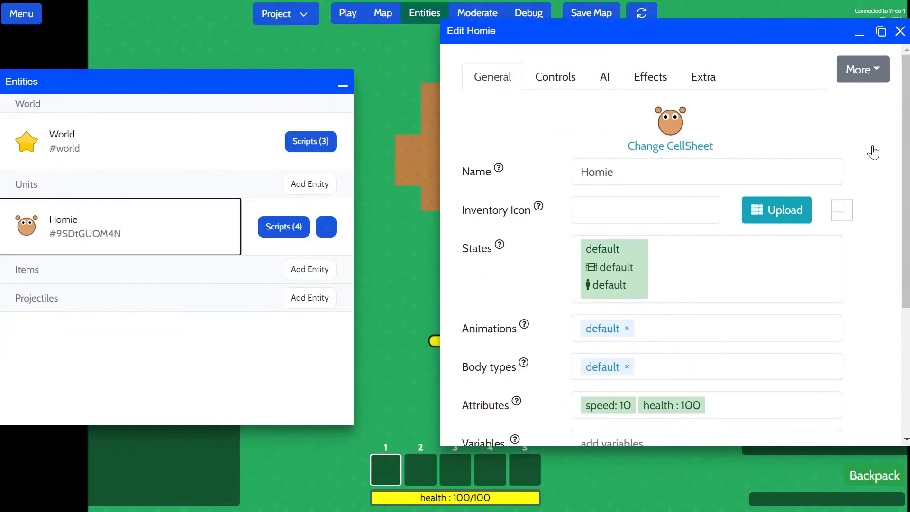
pyautogui.scroll(-3)
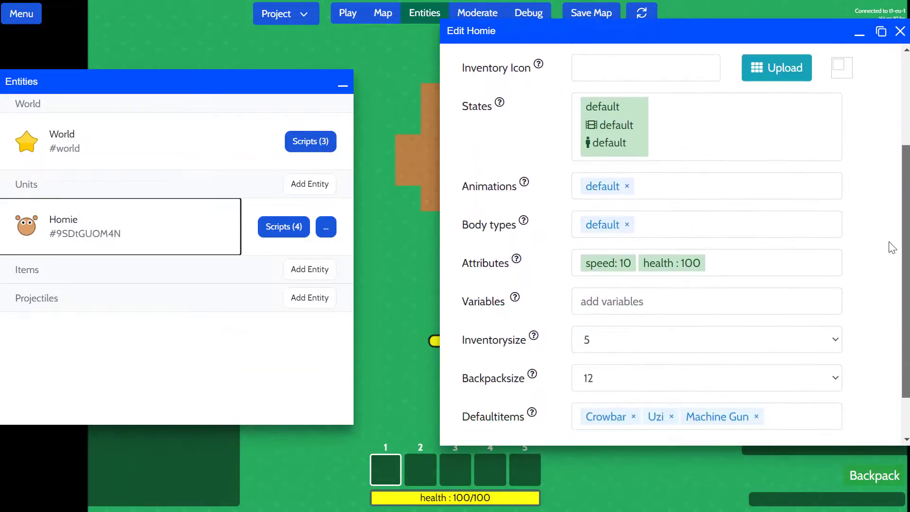
pyautogui.click(602, 186)
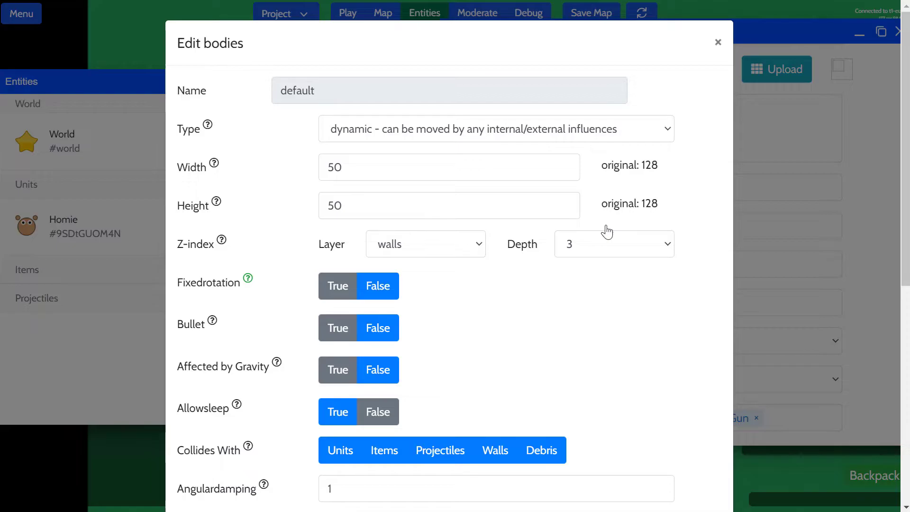
pyautogui.scroll(-3)
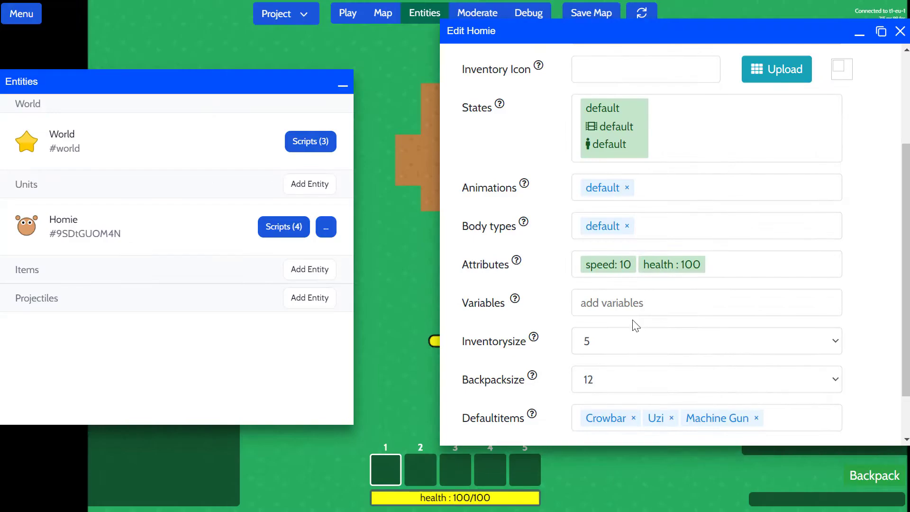
pyautogui.scroll(3)
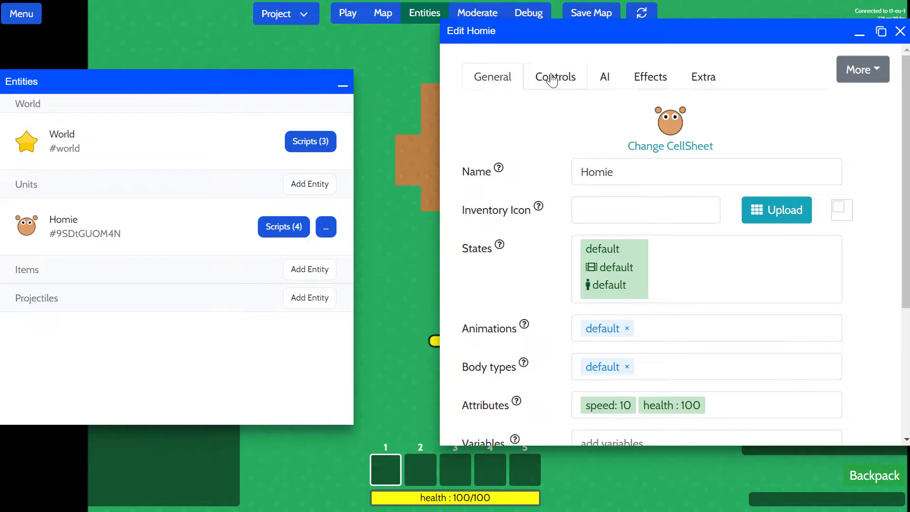
pyautogui.moveTo(882, 32)
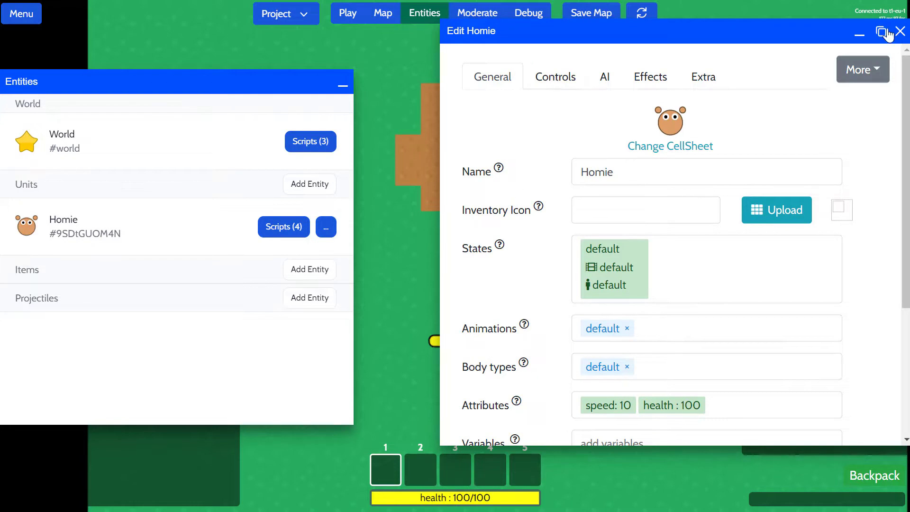
pyautogui.click(900, 31)
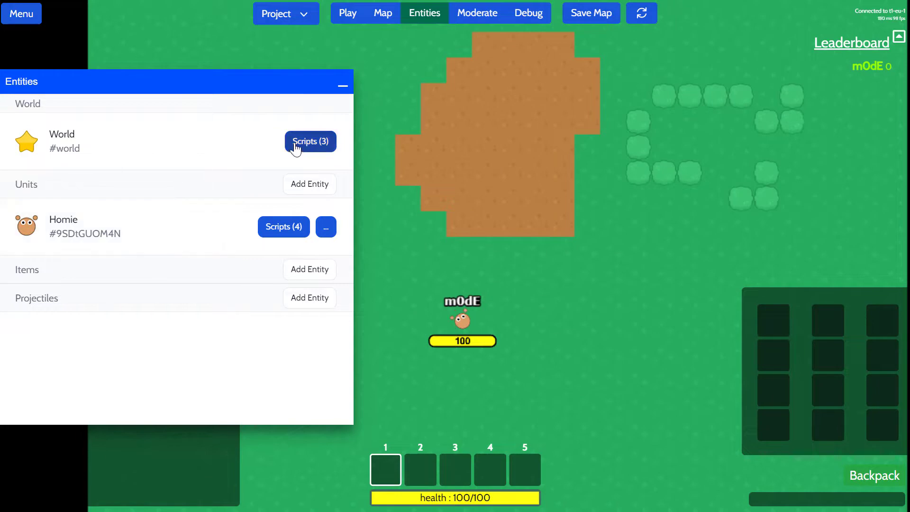
pyautogui.click(310, 141)
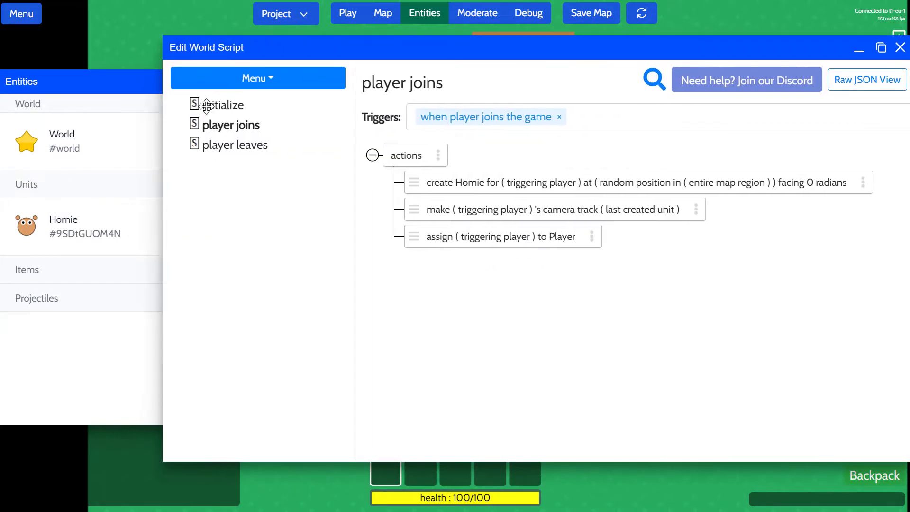
pyautogui.click(223, 105)
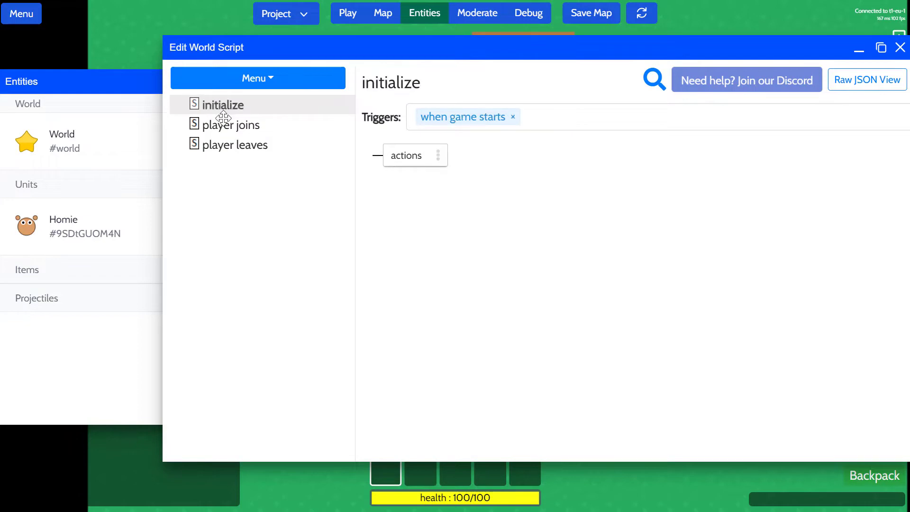
pyautogui.click(898, 47)
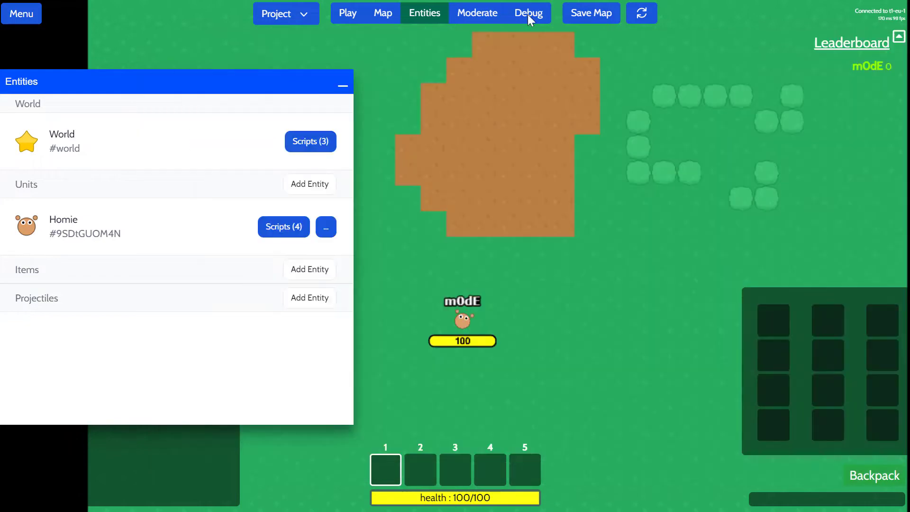
pyautogui.moveTo(477, 13)
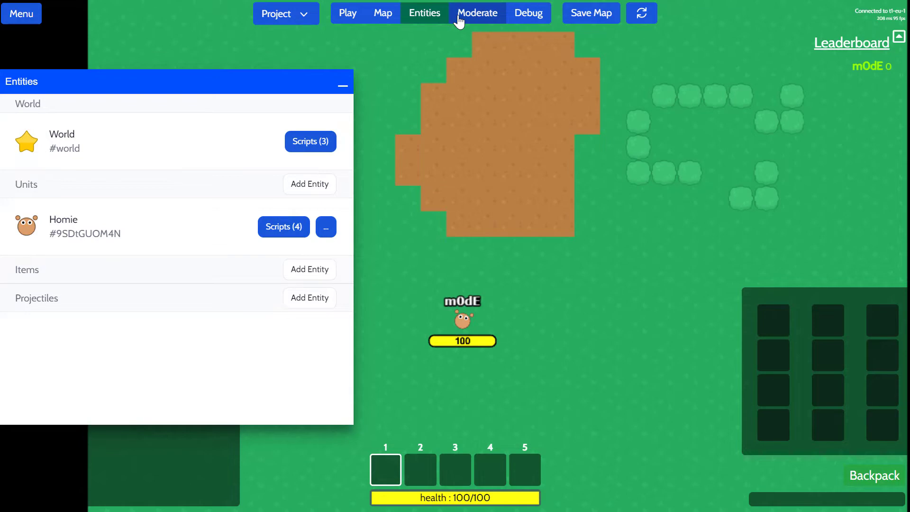
# View the Moderate kick-user list and close it again
pyautogui.click(477, 13)
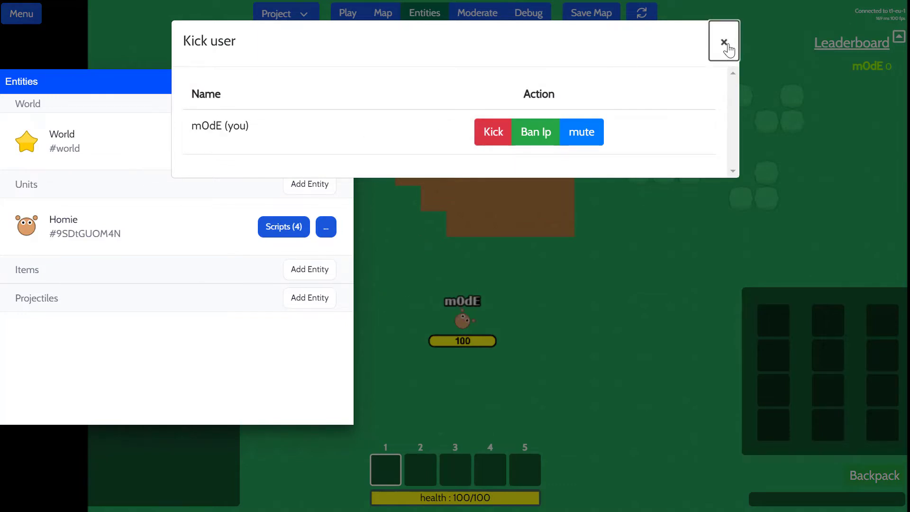
pyautogui.click(723, 42)
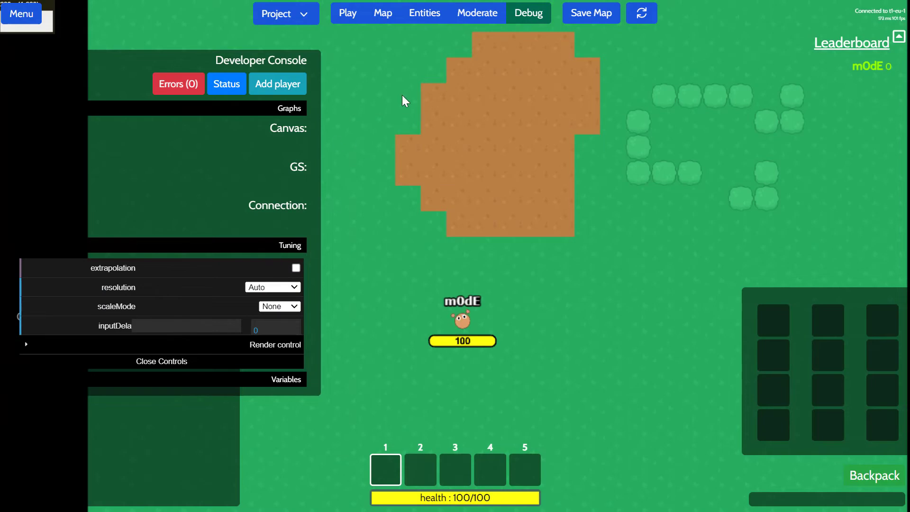
pyautogui.moveTo(554, 58)
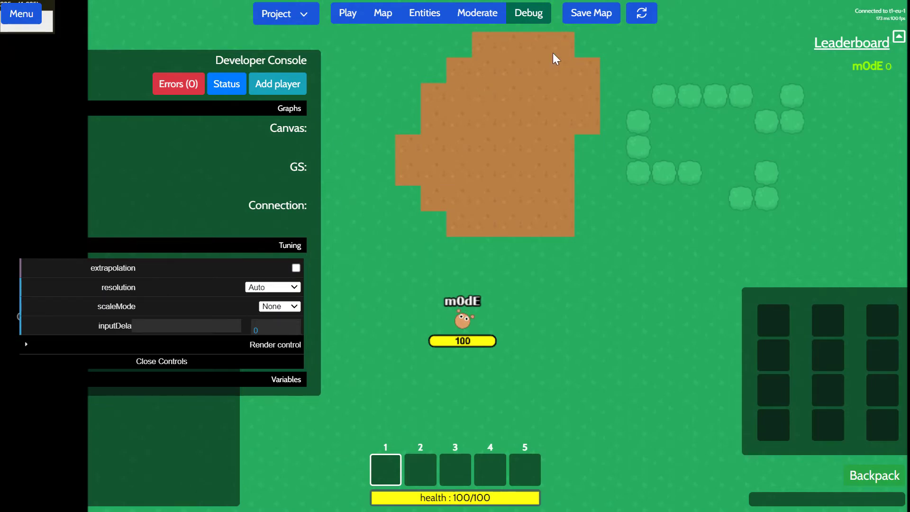
pyautogui.moveTo(641, 13)
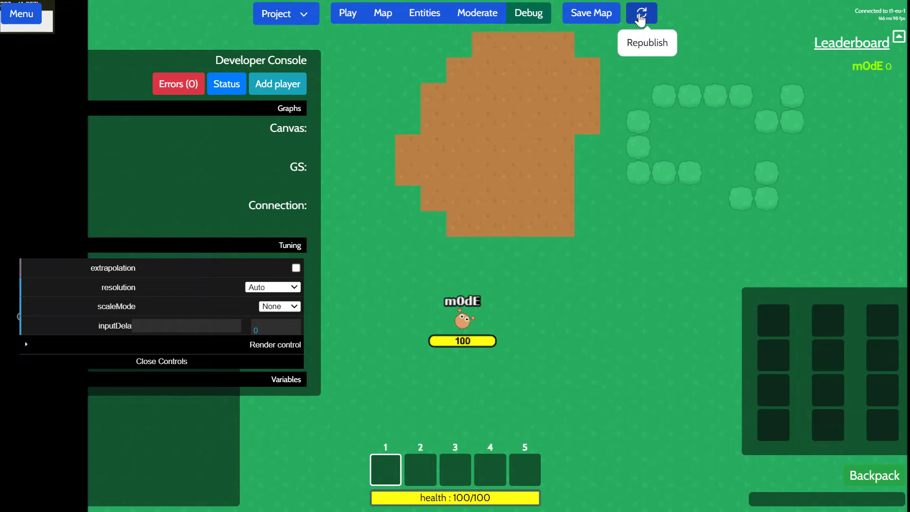
# Save and republish the game, then refresh after the connection loss
pyautogui.click(641, 13)
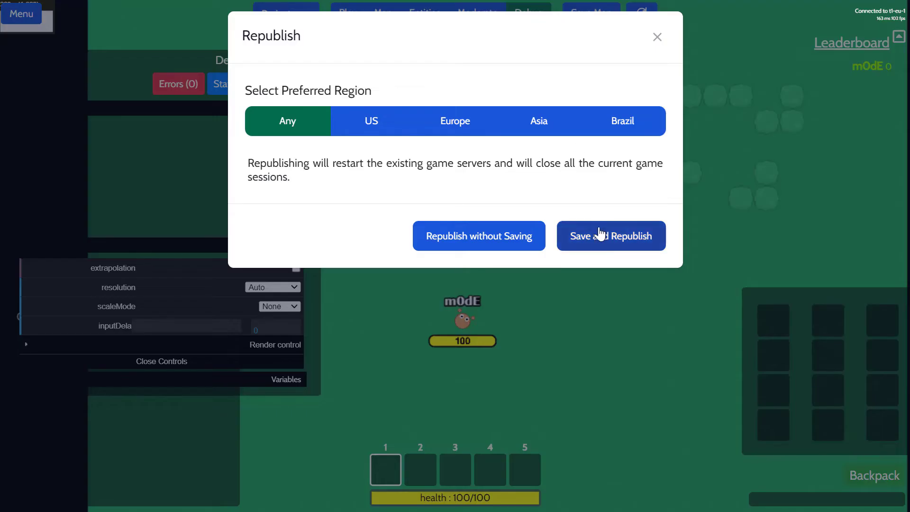
pyautogui.click(610, 236)
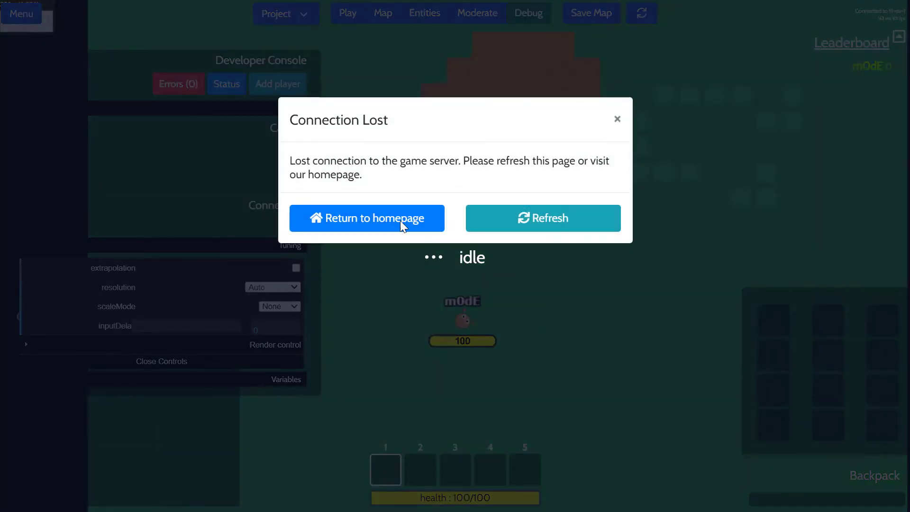
pyautogui.click(542, 217)
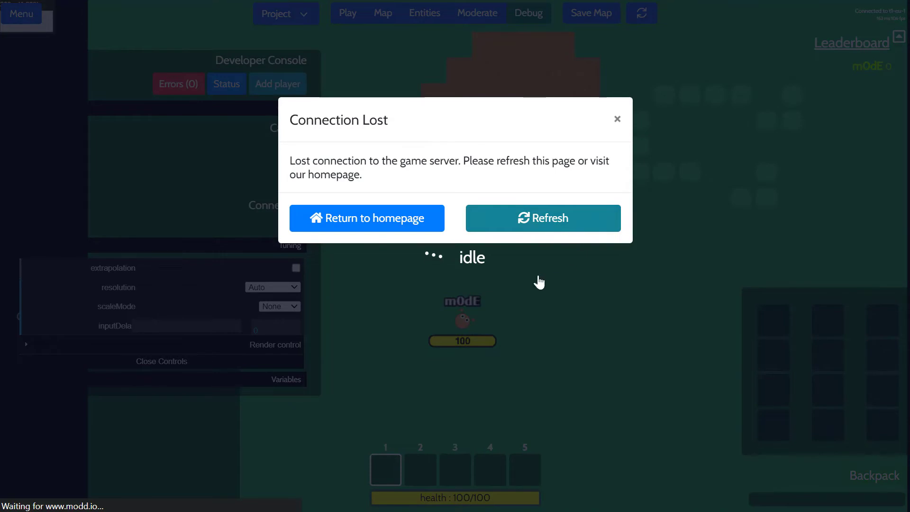
pyautogui.click(542, 218)
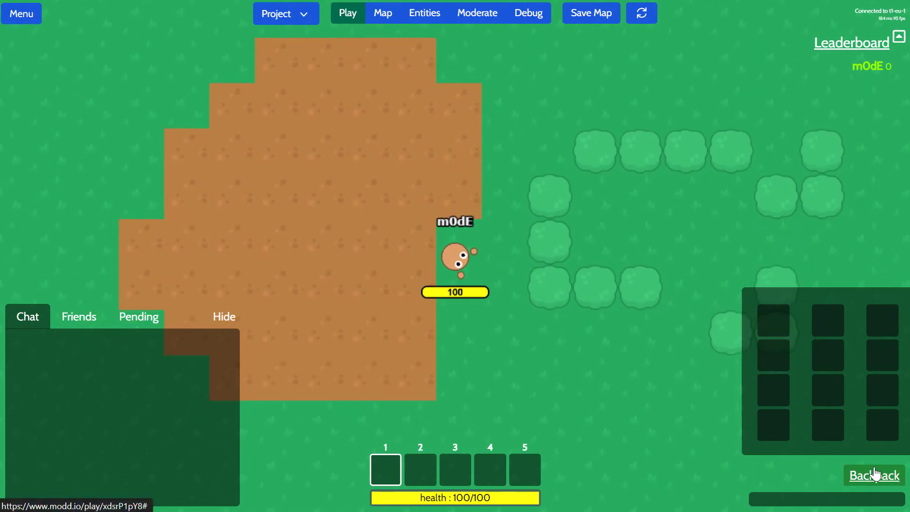
pyautogui.moveTo(590, 359)
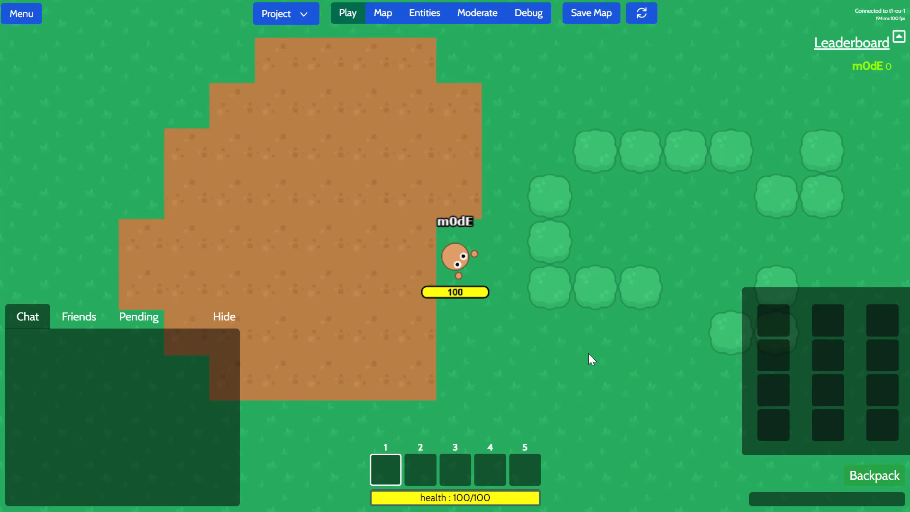